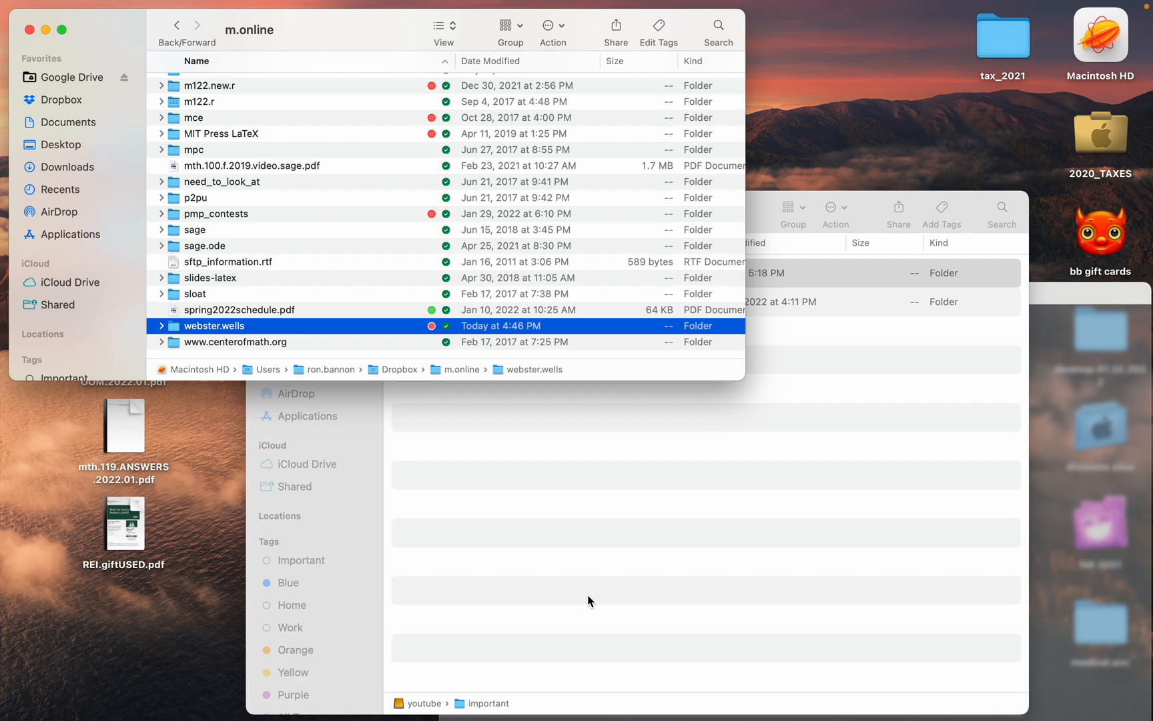
mouse_move(203, 499)
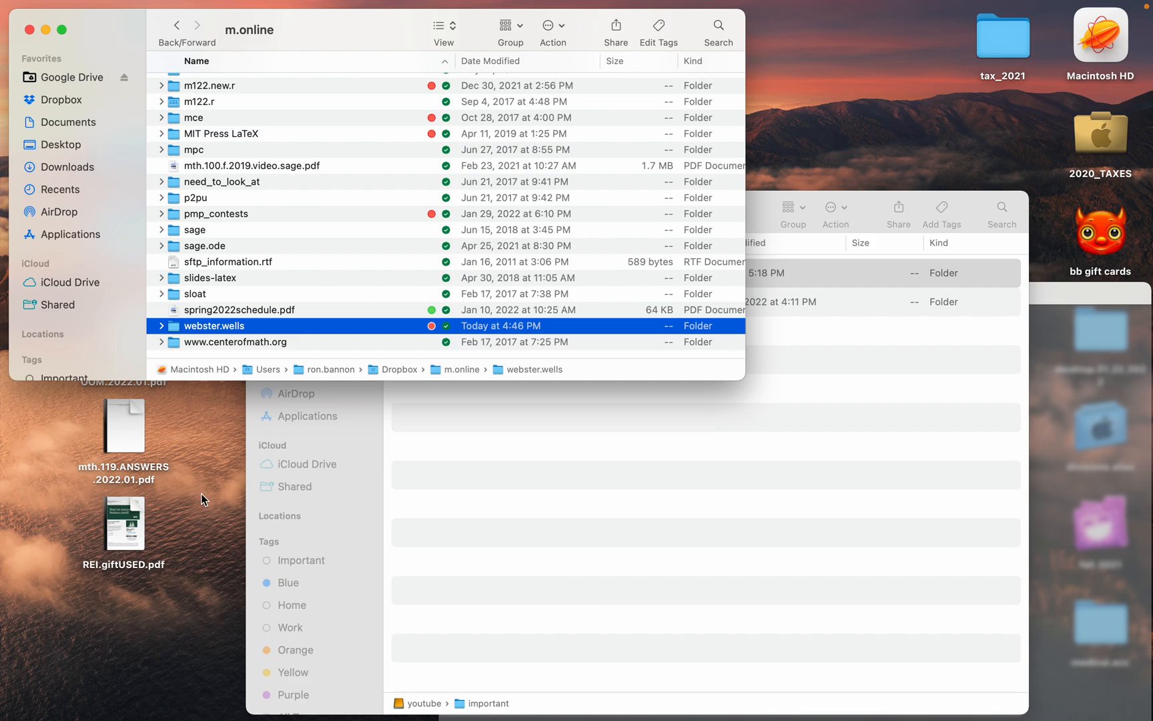
mouse_move(175, 330)
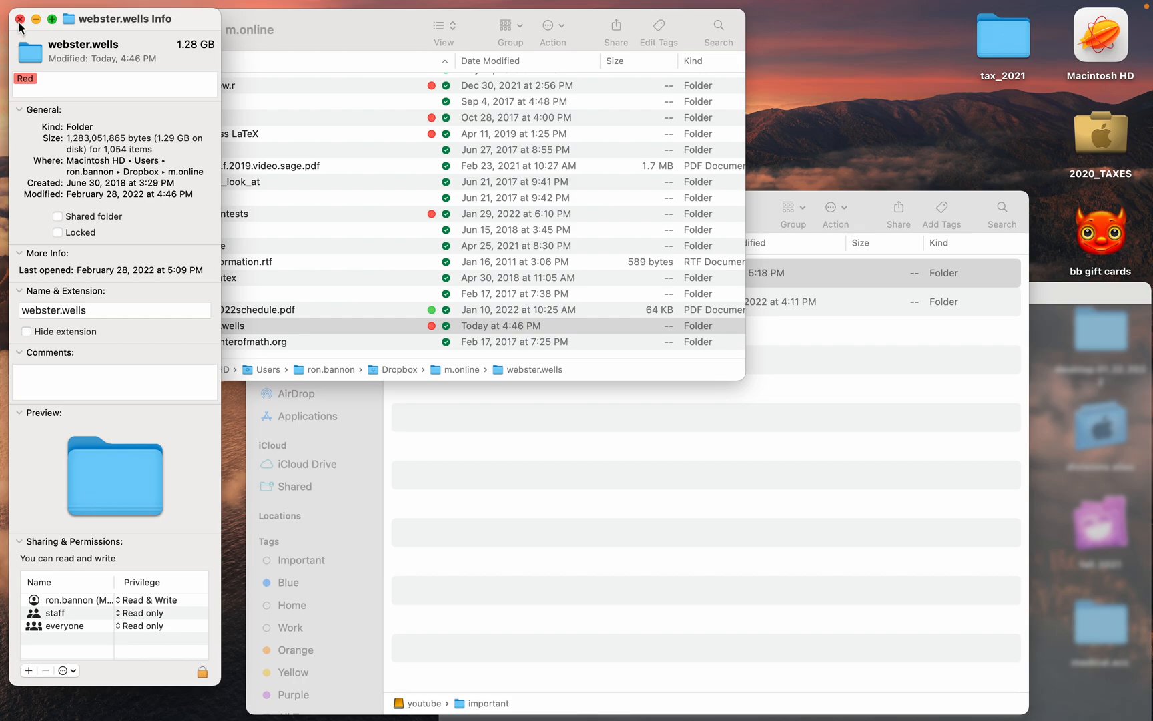
- Close the Info panel and add /Volumes/youtube/important as the rsync destination
left_click(20, 17)
type("rsync -ahP /Users/ron.bannon/Dropbox/m.online/webster.wells")
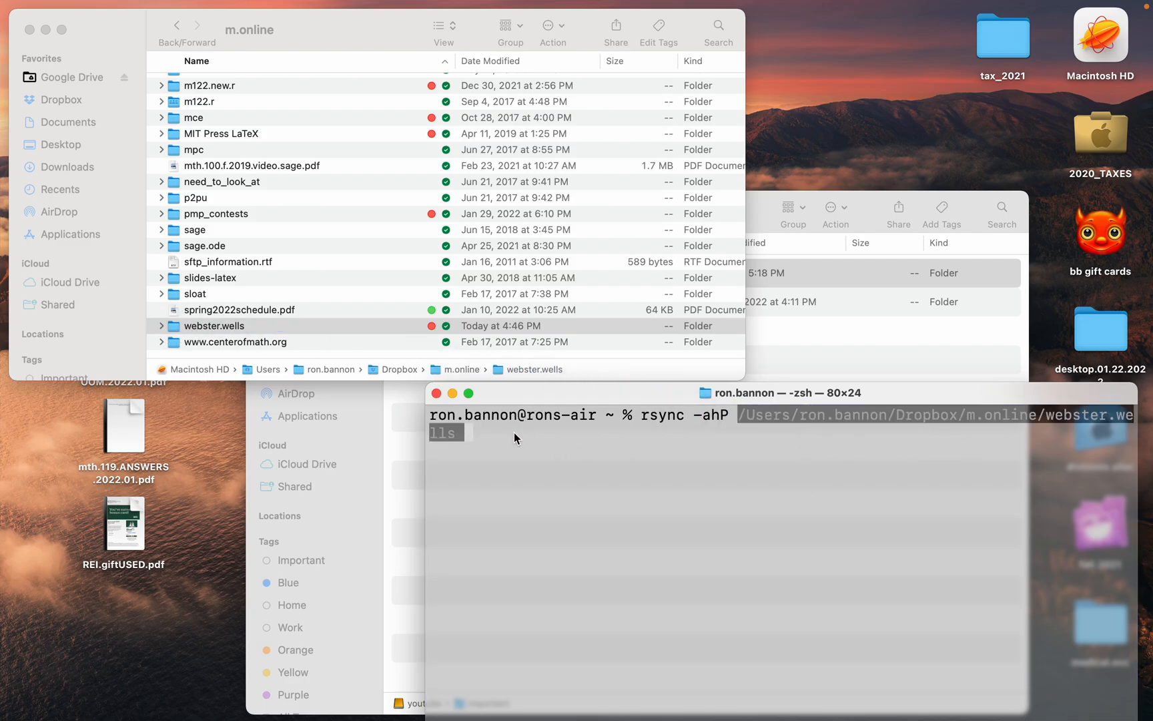
mouse_move(775, 206)
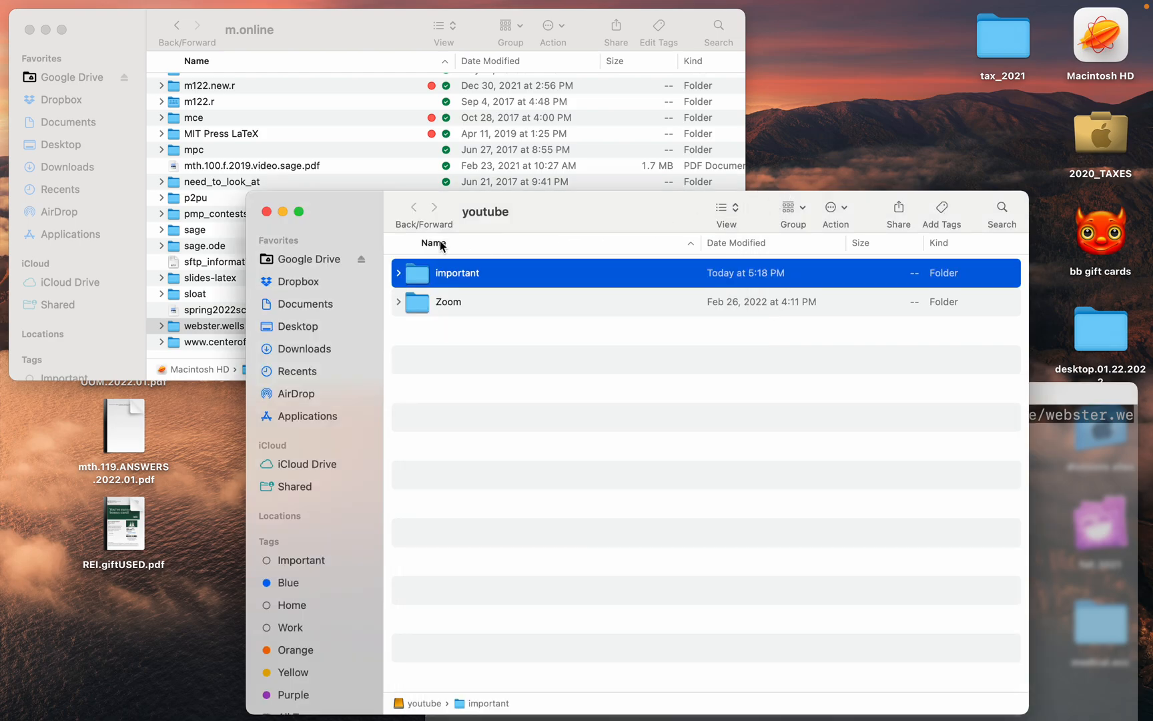
mouse_move(351, 217)
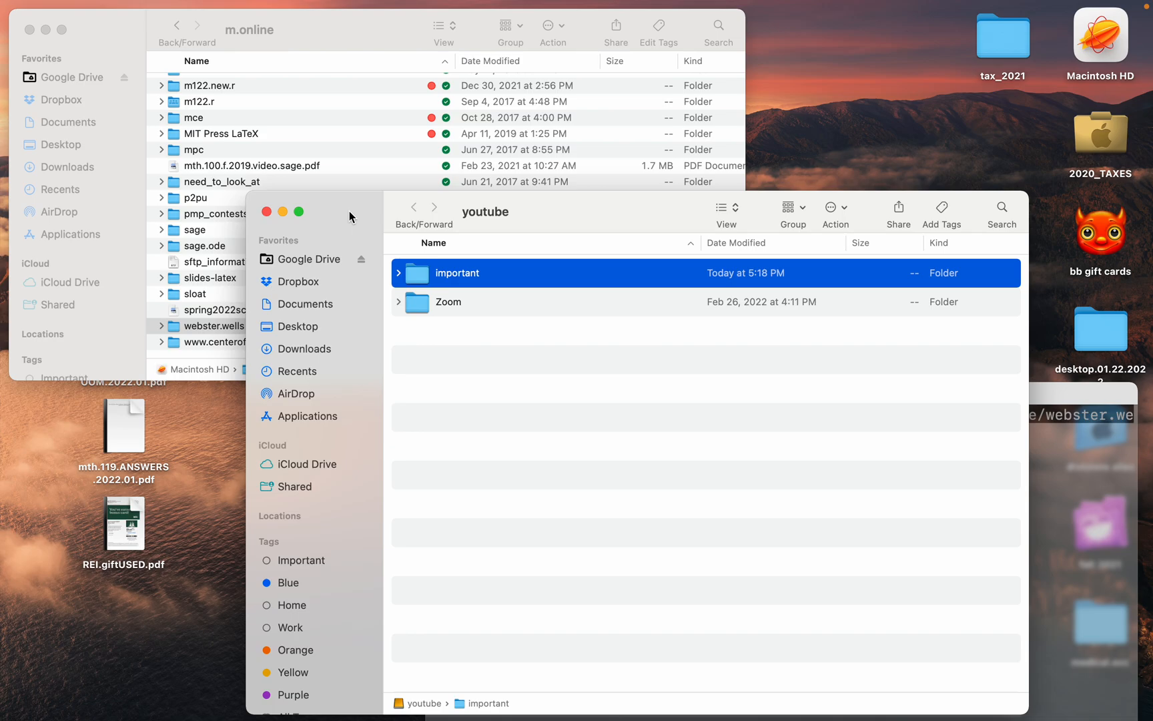
left_click_drag(349, 216, 265, 158)
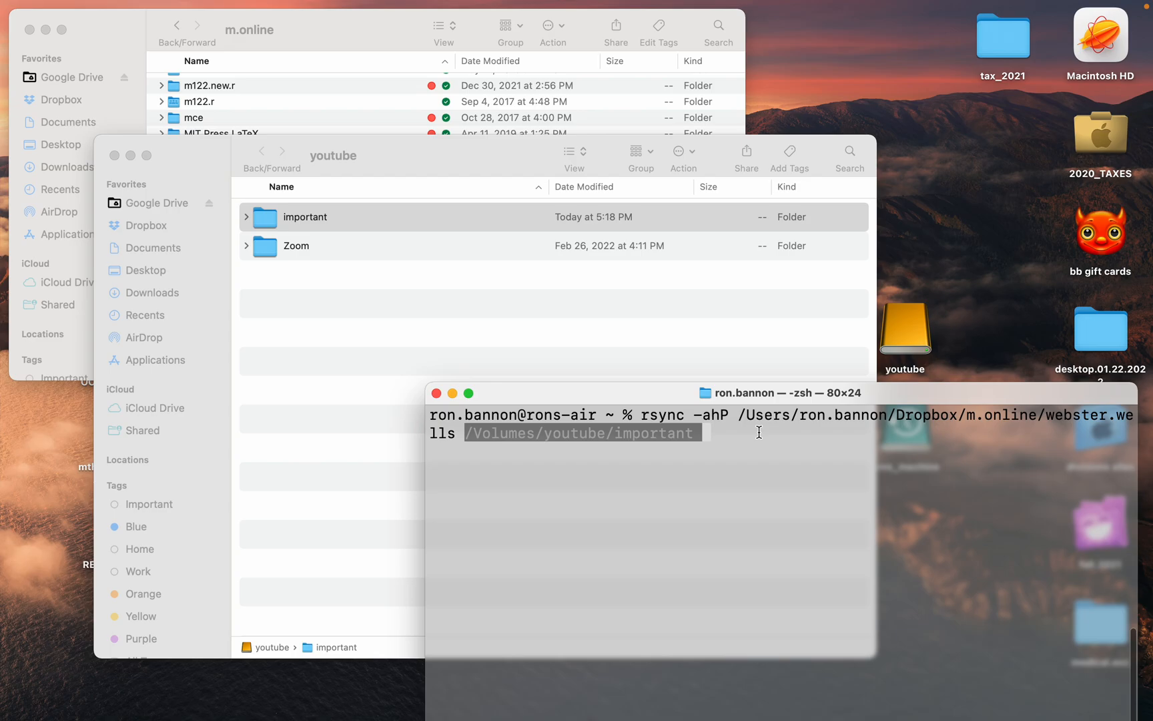
mouse_move(778, 439)
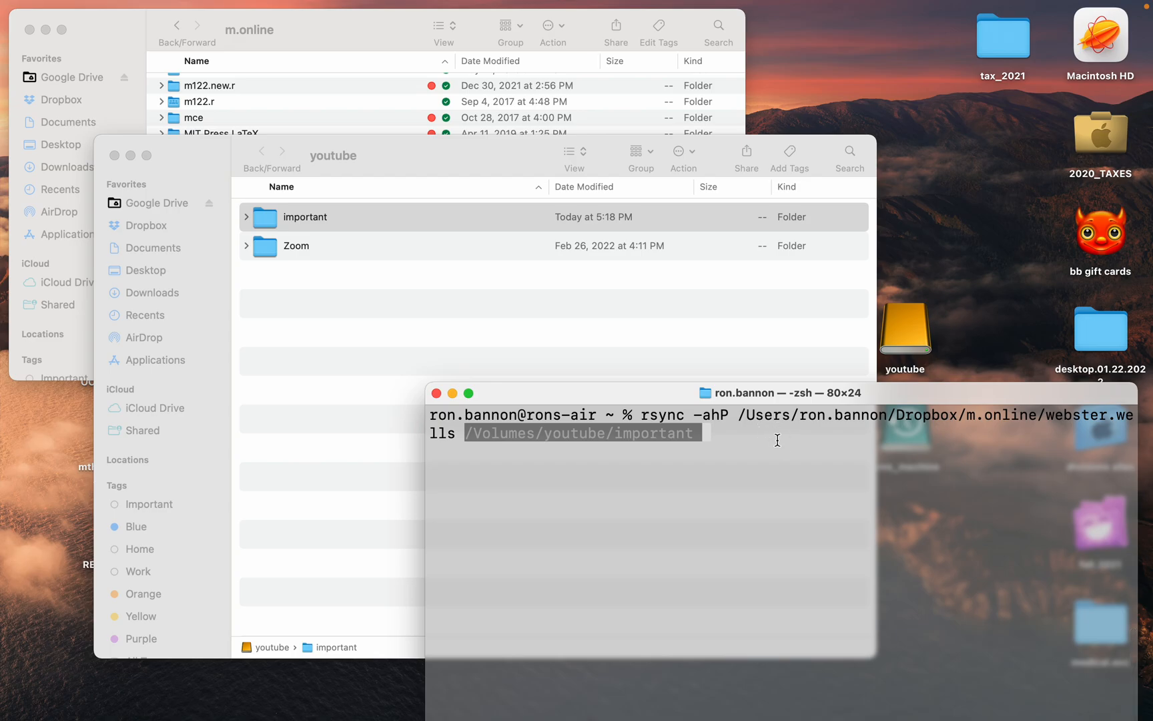
- Run the rsync backup with errors redirected to ~/Desktop/rSyncErrors.txt
type("2> ~/Desktop/rSyncErrors.txt")
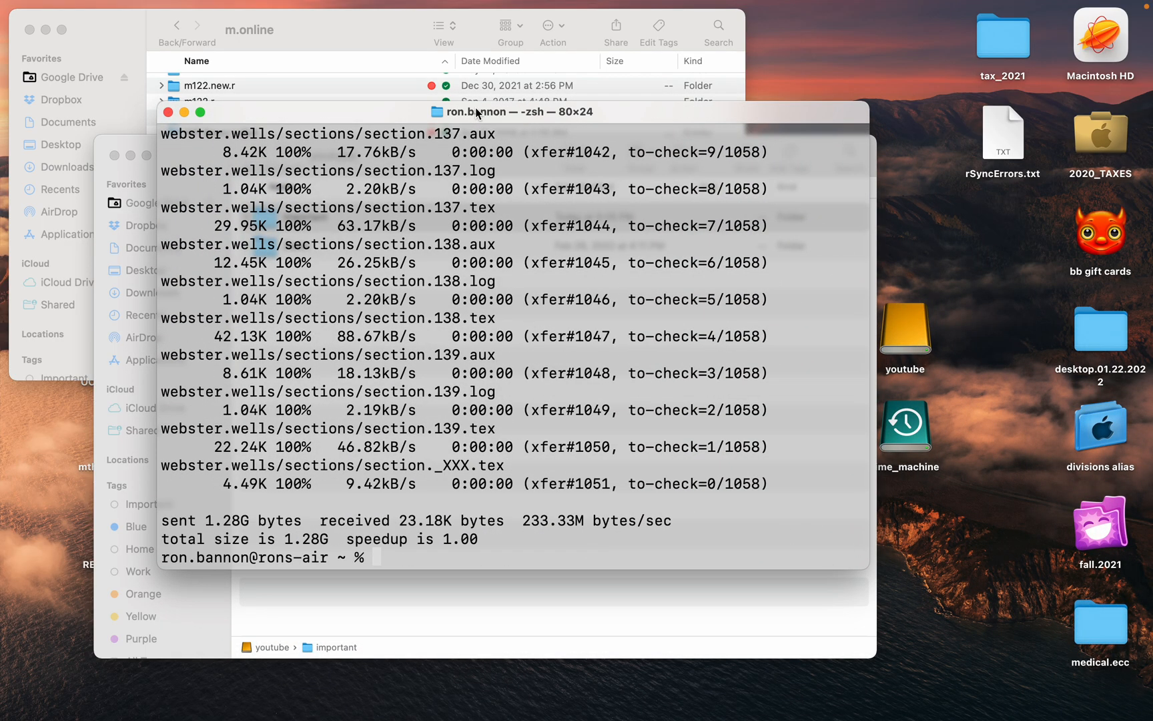
mouse_move(1037, 136)
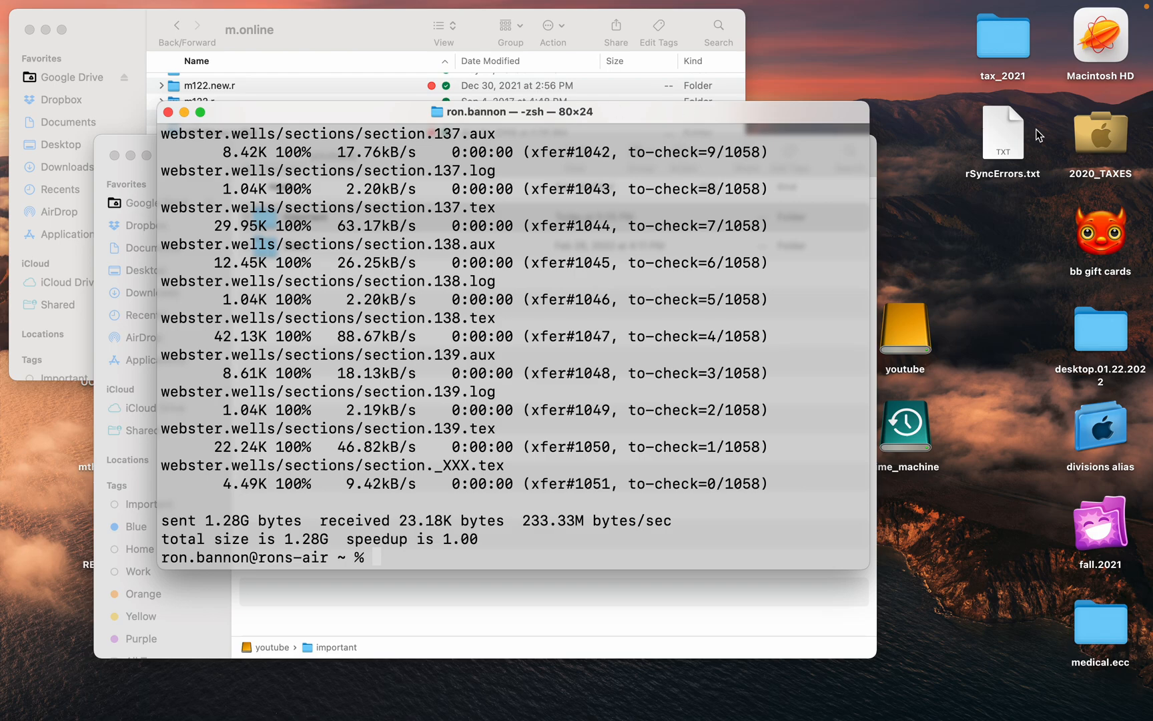
mouse_move(1000, 136)
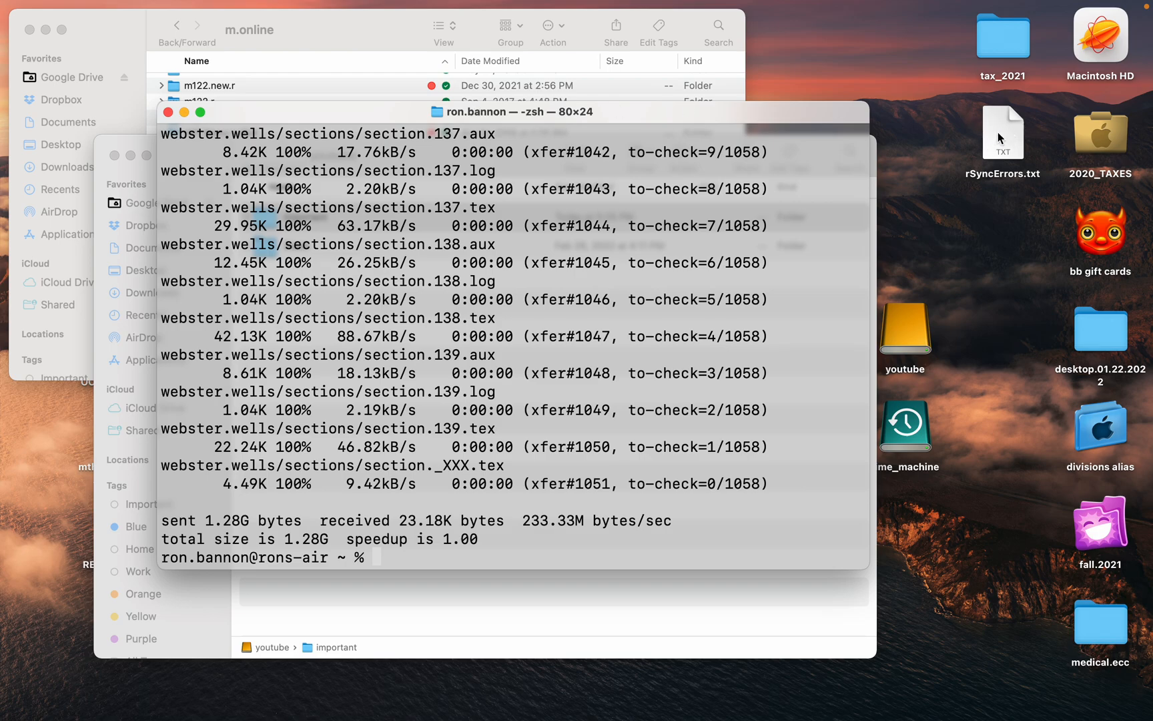
- Open rSyncErrors.txt from the desktop, confirm it is blank, and close it
double_click(1003, 132)
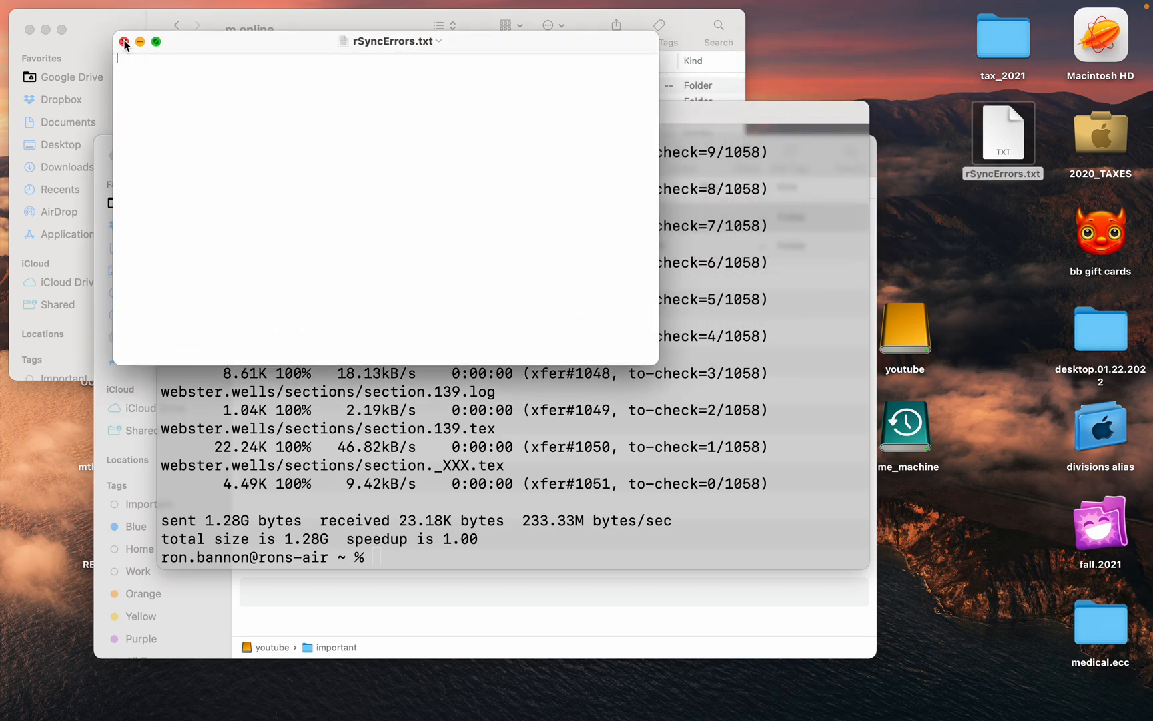
left_click(125, 42)
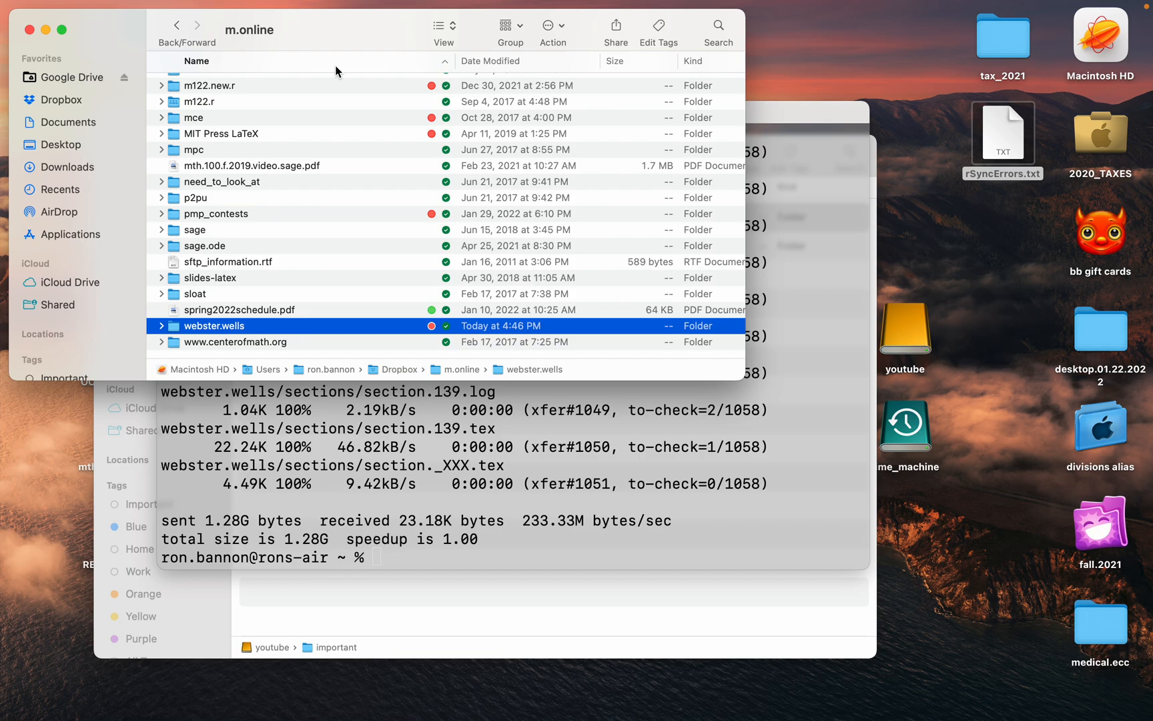
mouse_move(171, 335)
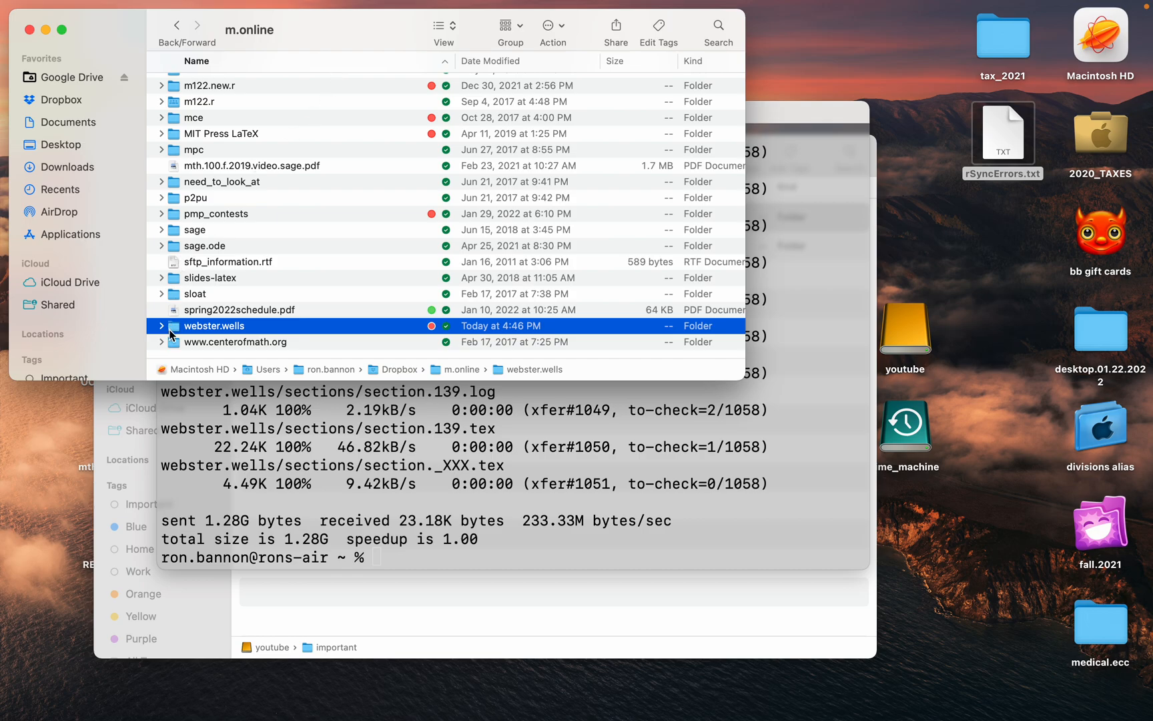
double_click(215, 326)
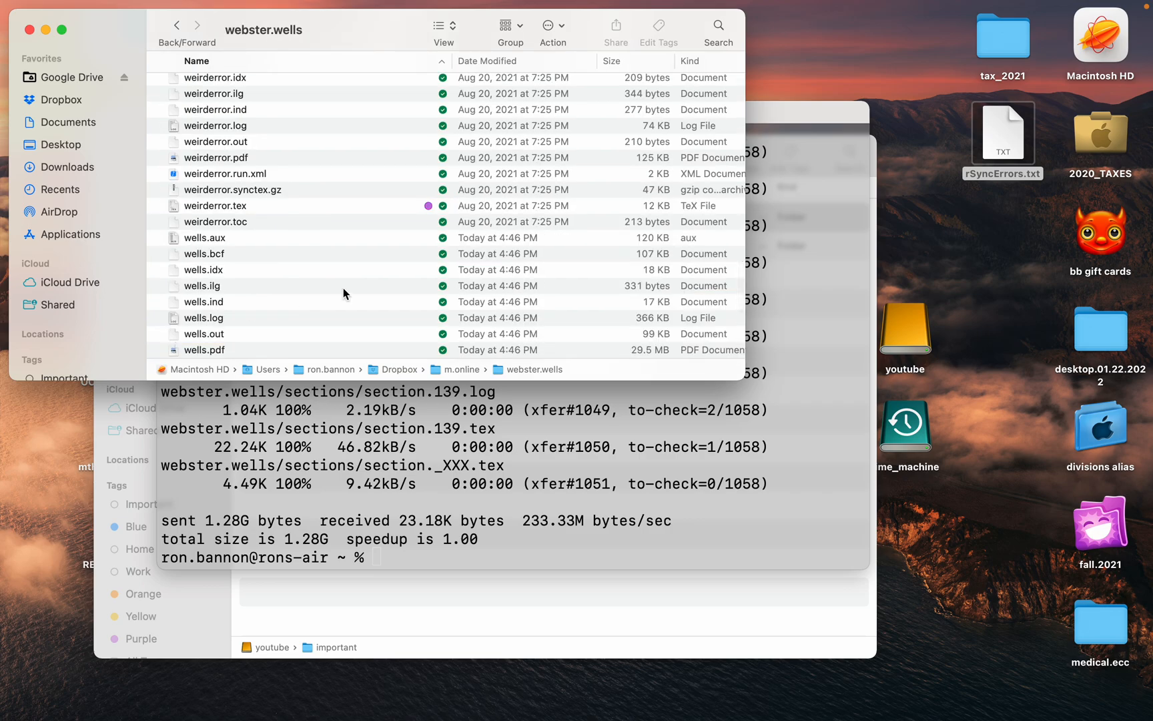
scroll("down", 3)
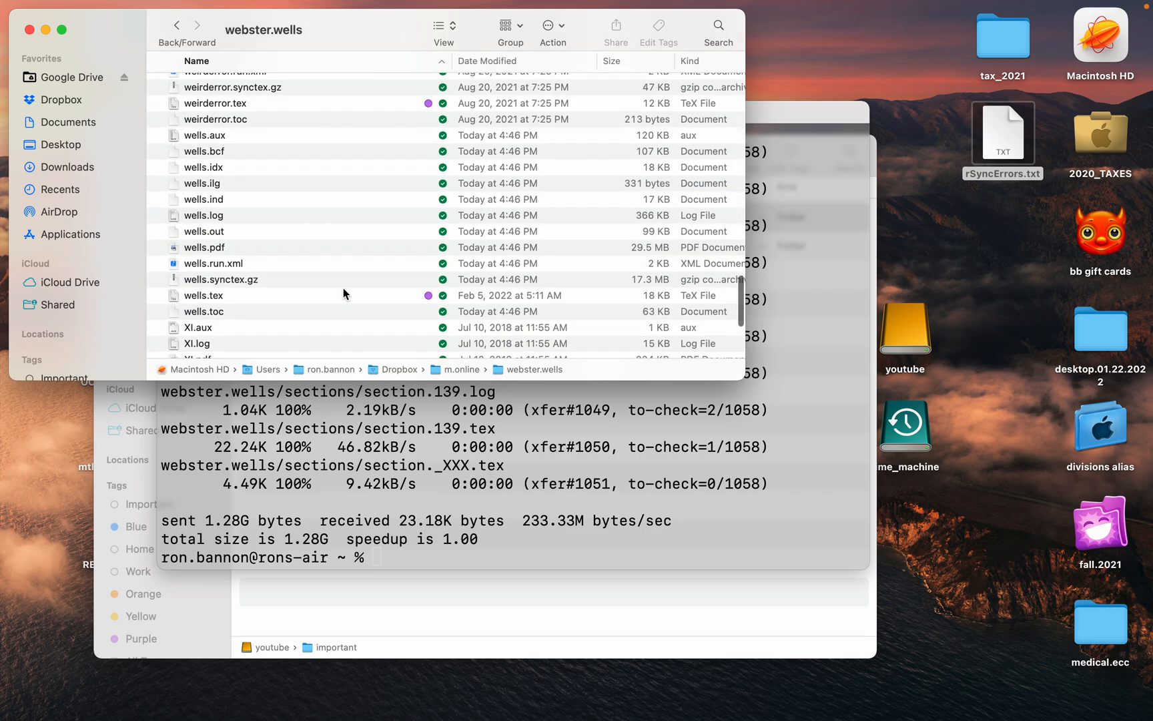
left_click(203, 295)
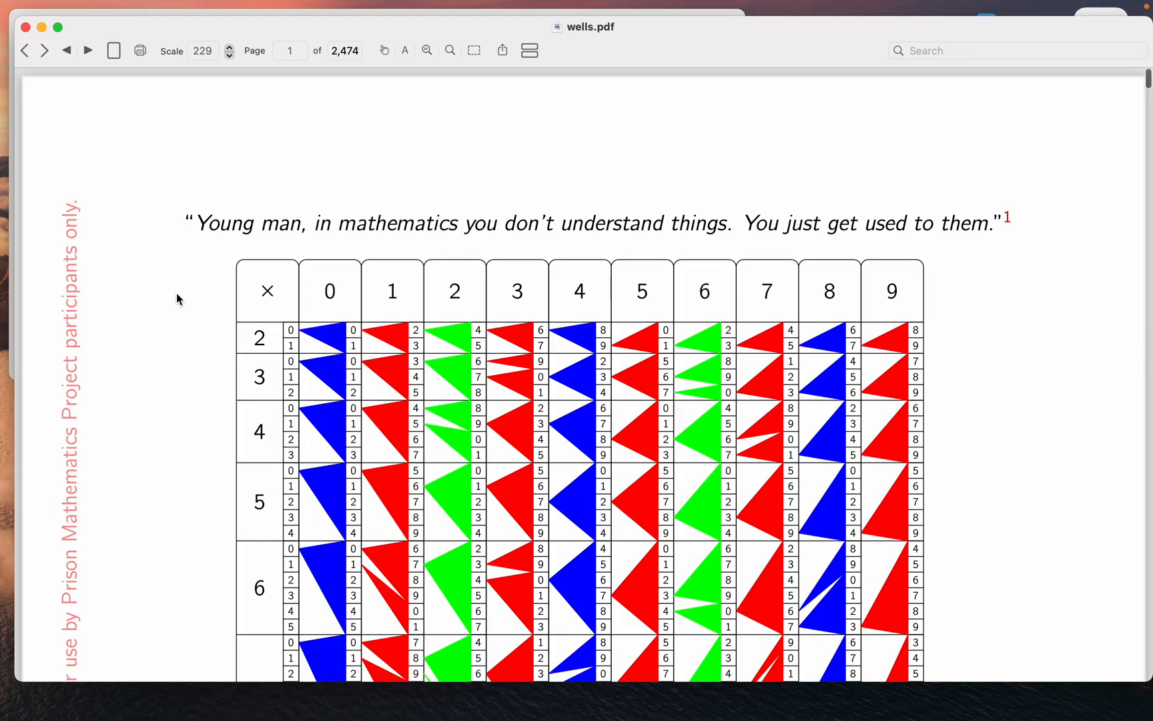
- Page through wells.pdf to its table of contents, then close Preview
scroll("down", 3)
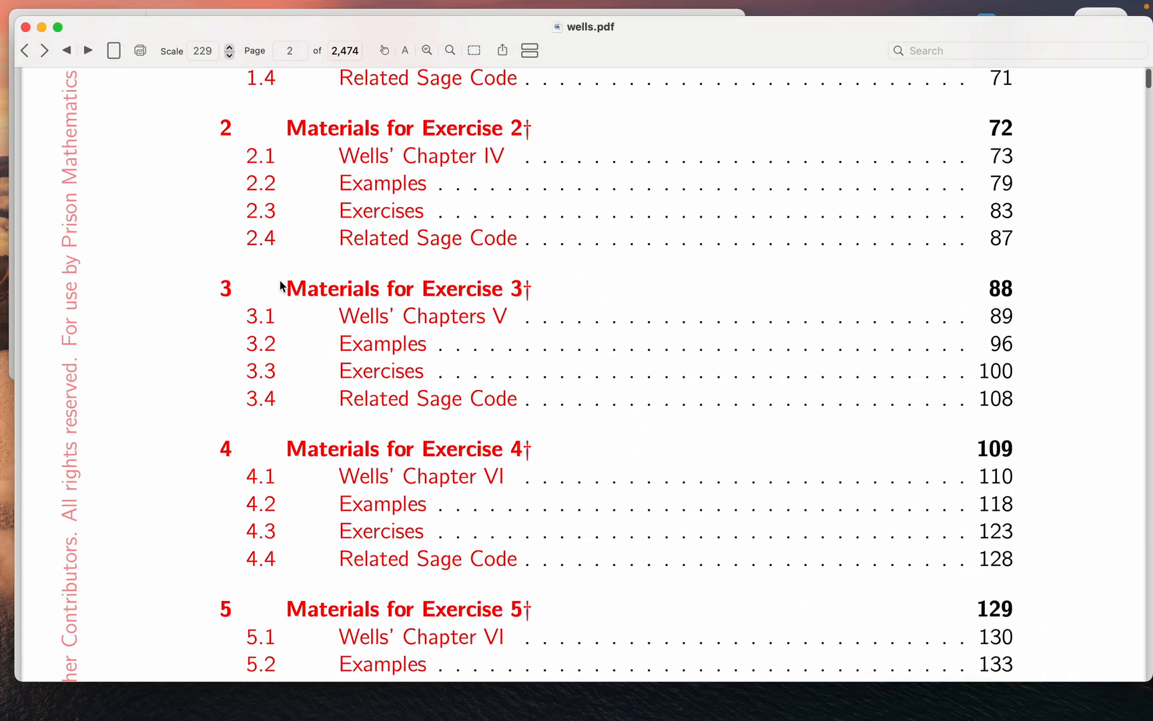
left_click(404, 288)
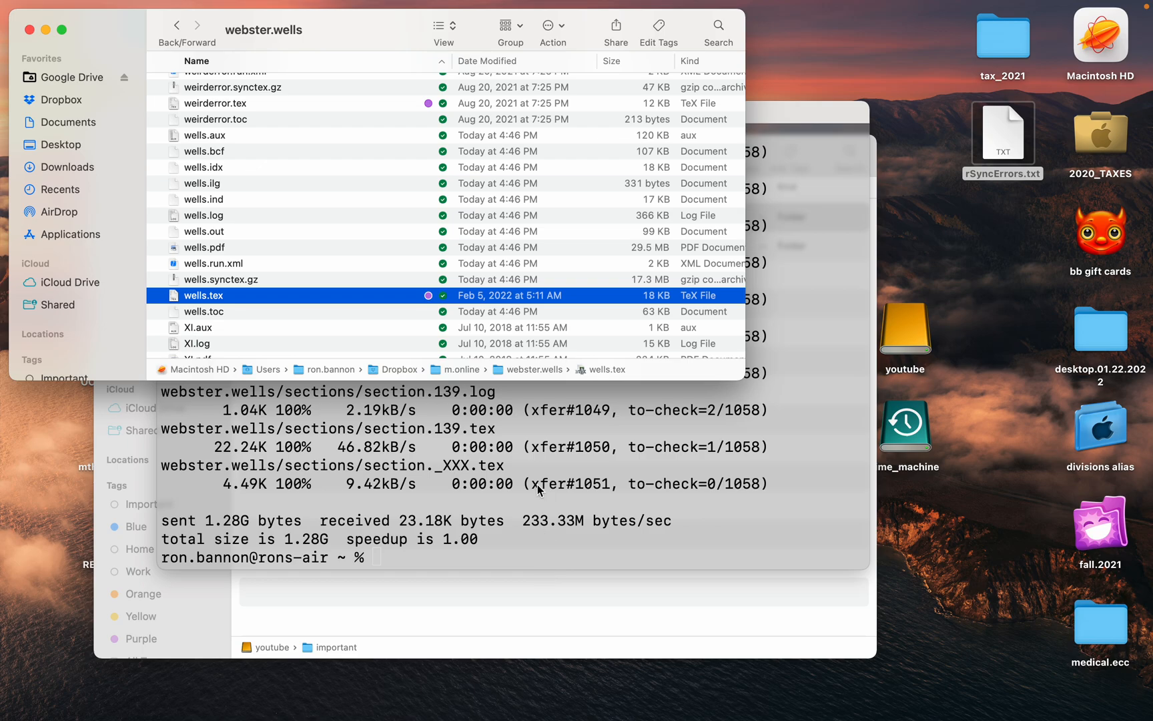
mouse_move(26, 28)
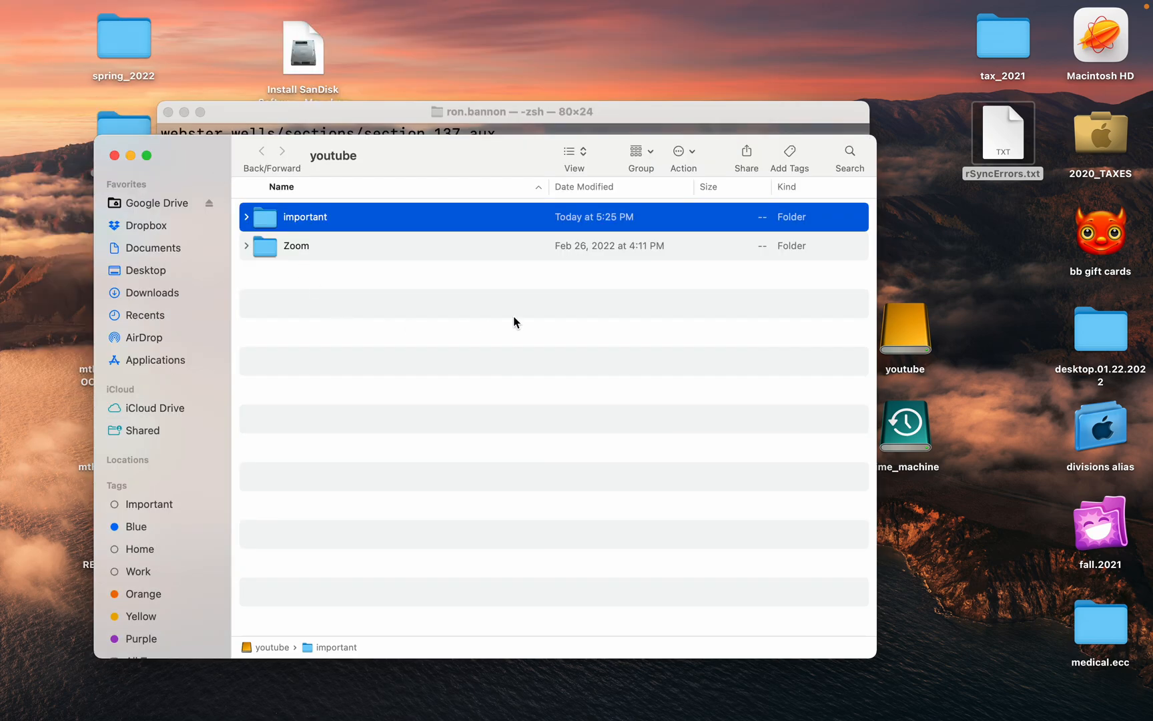
mouse_move(529, 318)
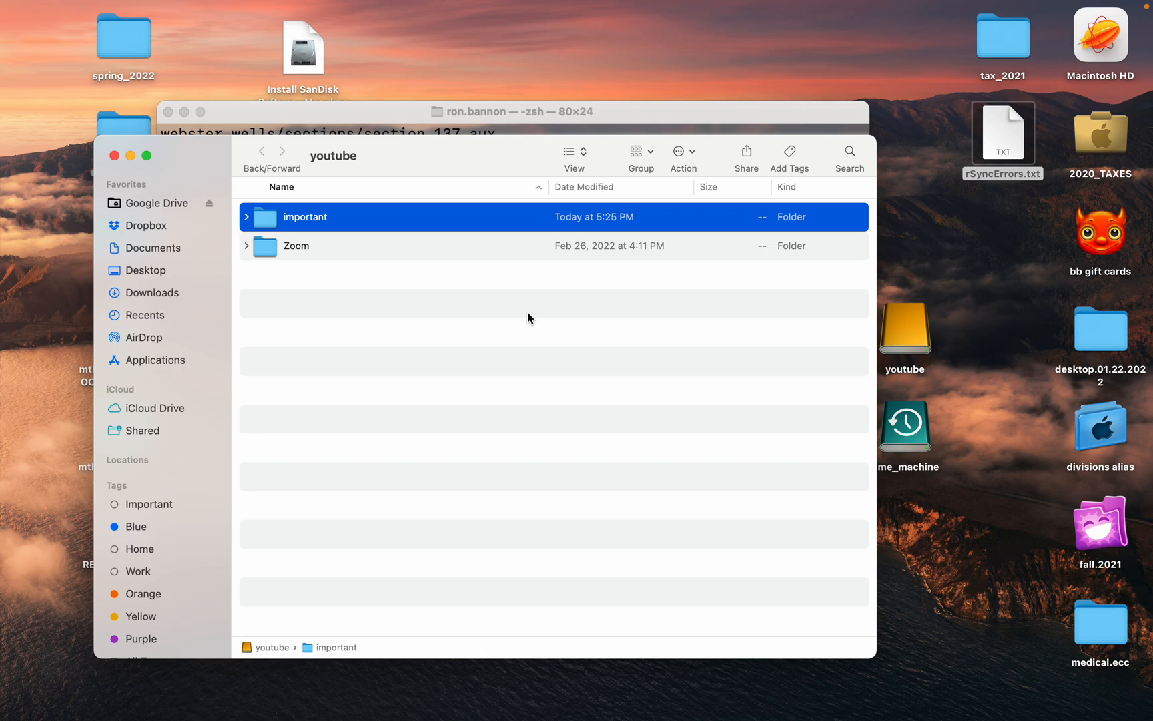
mouse_move(466, 328)
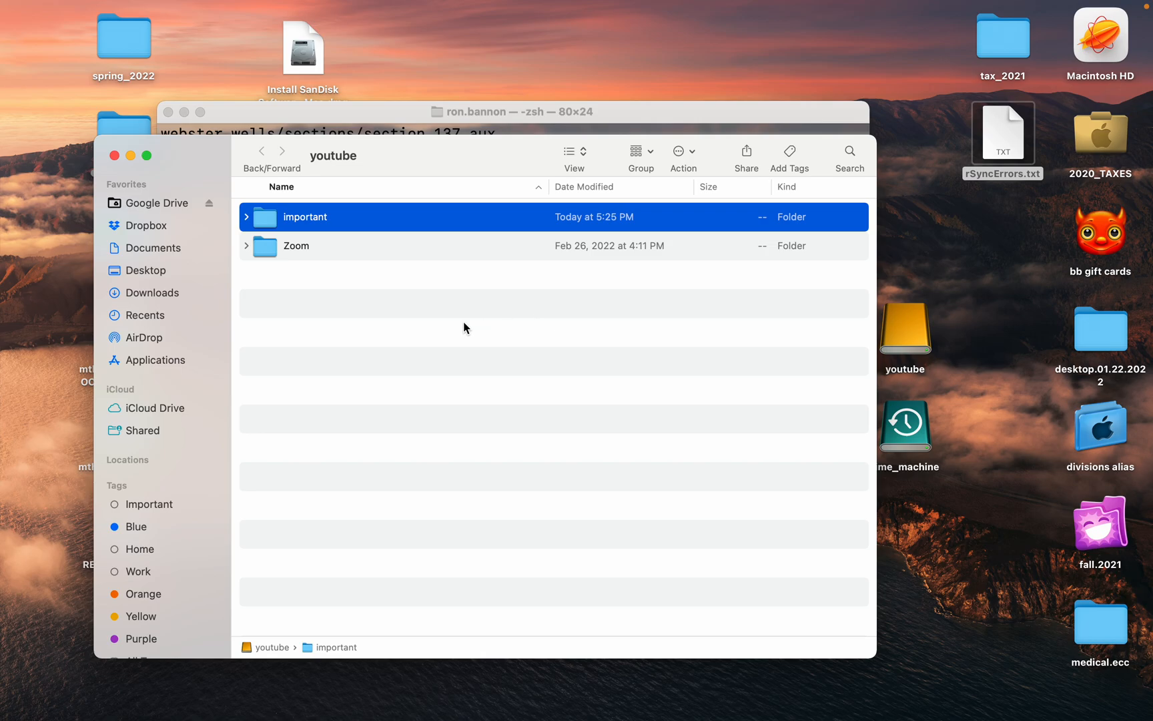
mouse_move(413, 211)
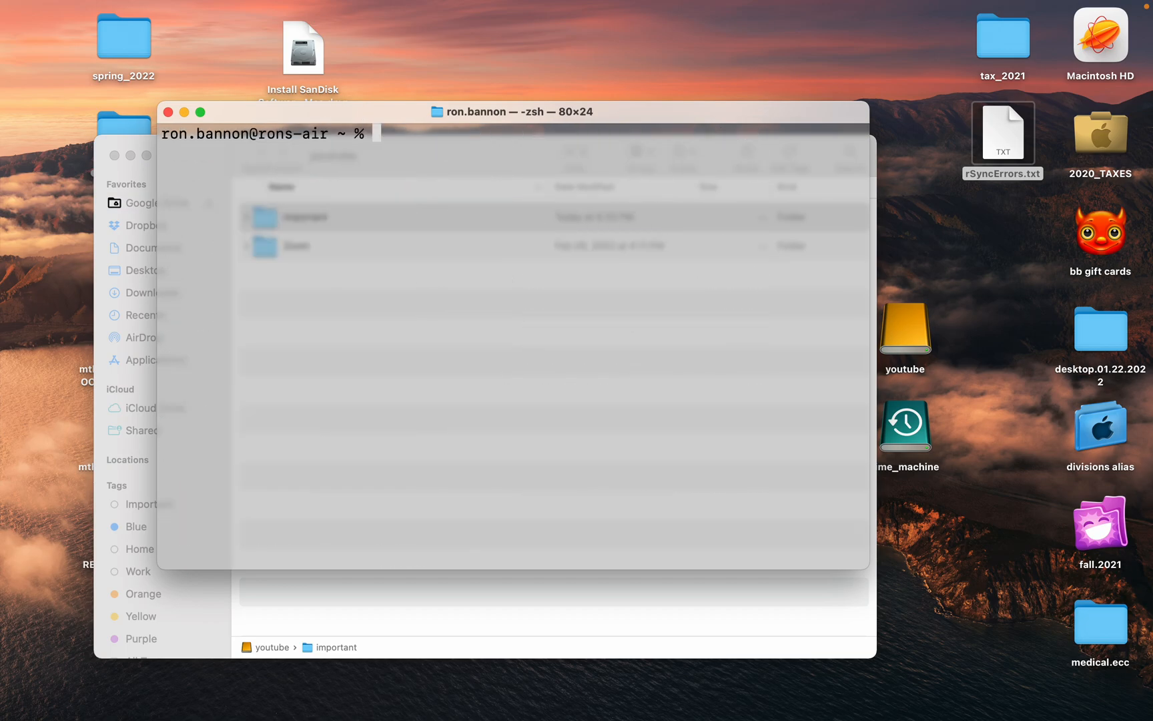
- Clear the screen, rerun rsync -ahP to copy section.003.tex, and confirm rSyncErrors.txt is empty
type("clear")
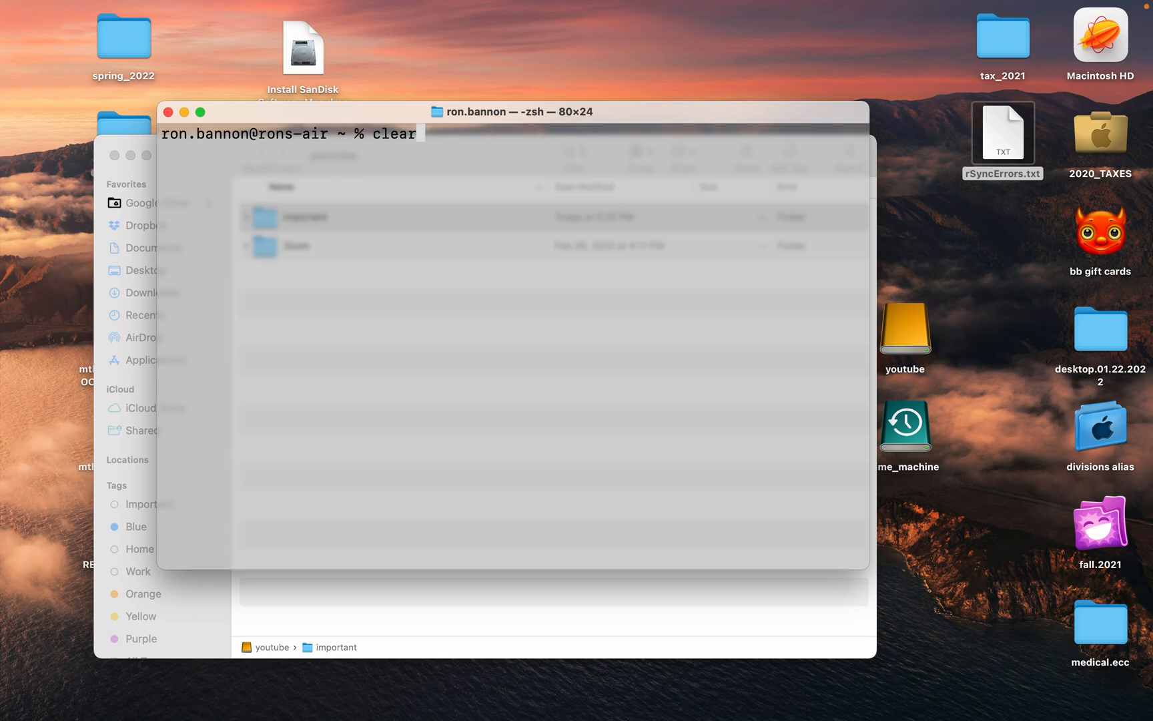
type("rsync -ahP /Users/ron.bannon/Dropbox/m.online/webster.wells /Volumes/youtube/important 2> ~/Desktop/rSyncErrors.txt")
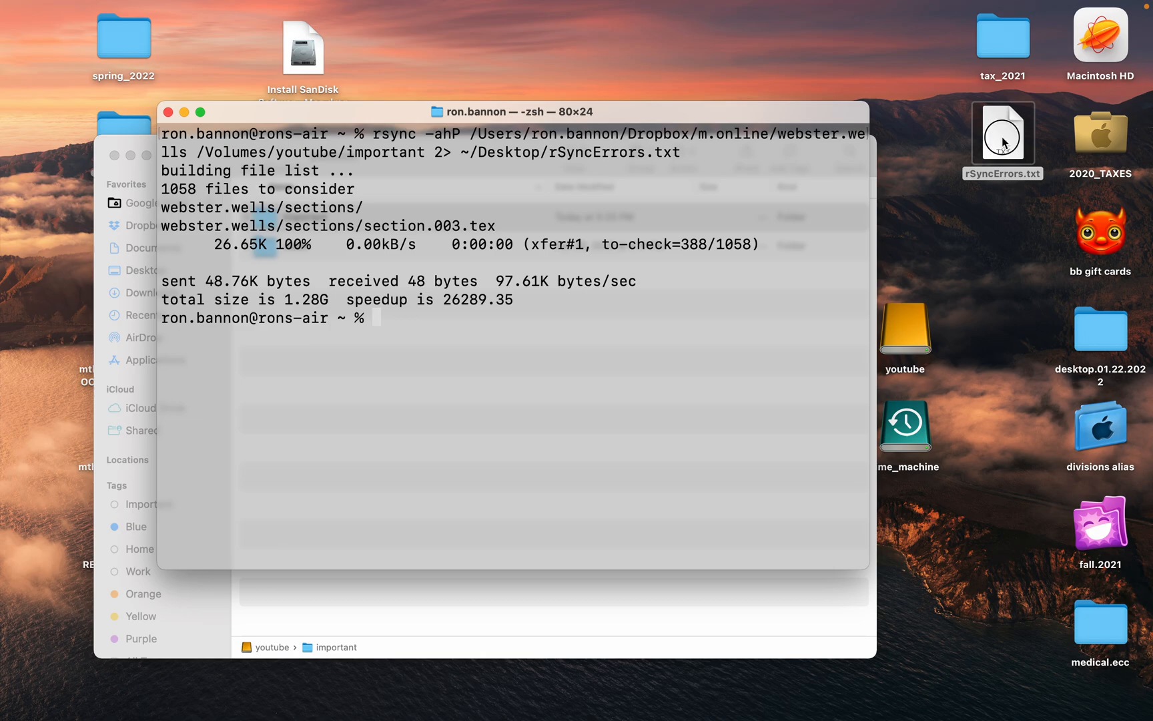
double_click(1003, 133)
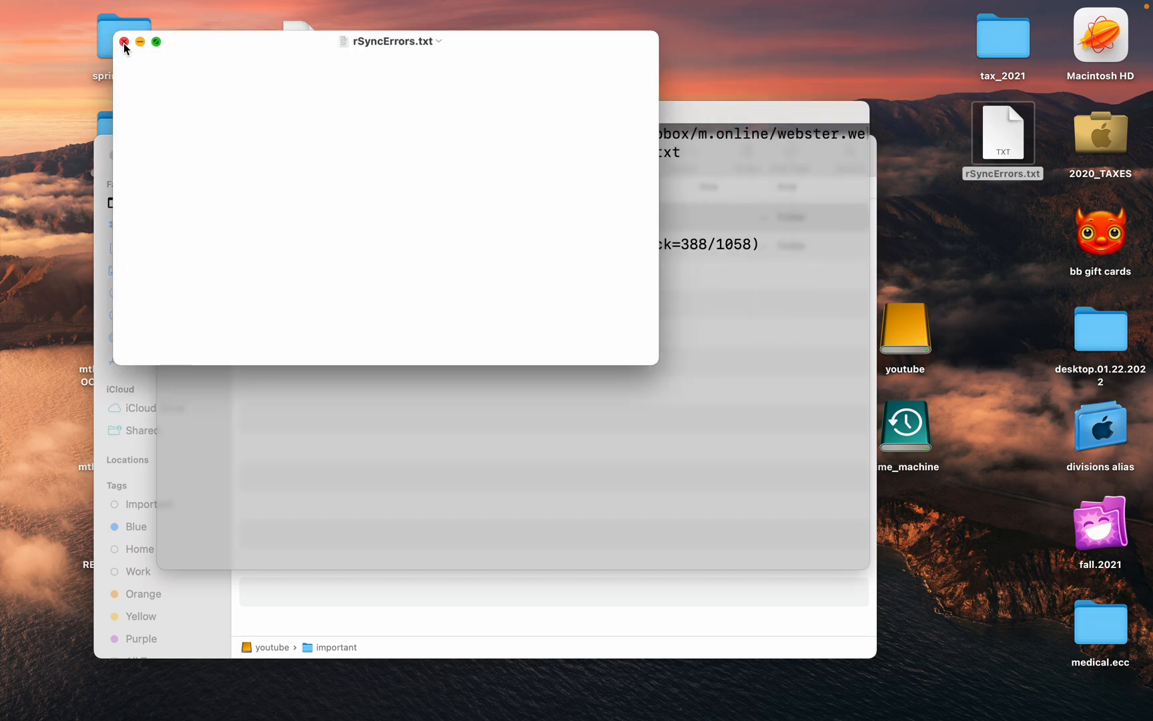
left_click(125, 42)
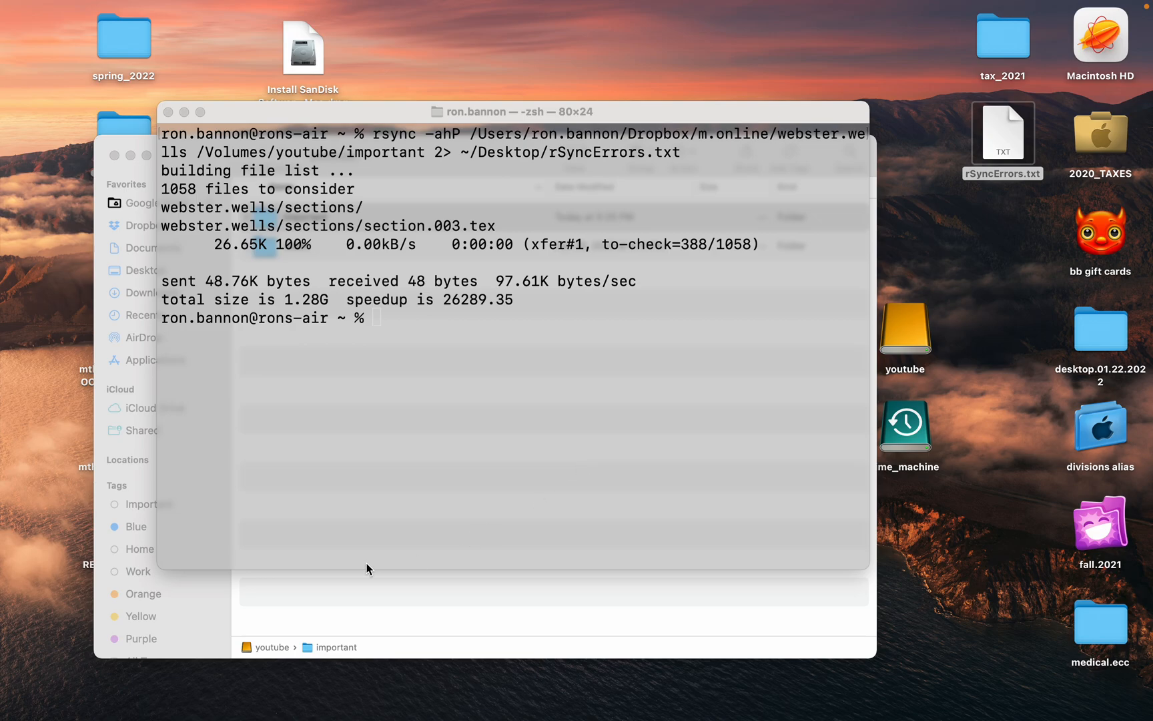
- Clear the Terminal screen after fixing a typo, then enter man rsync
type("clr")
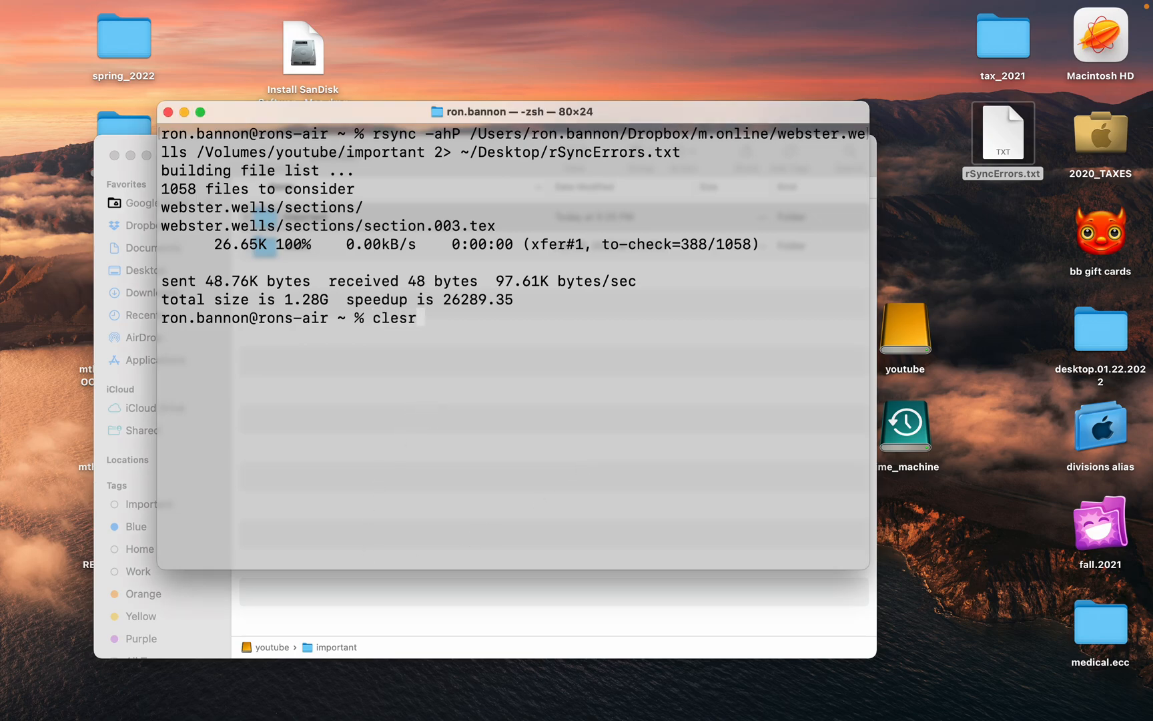
key("Backspace")
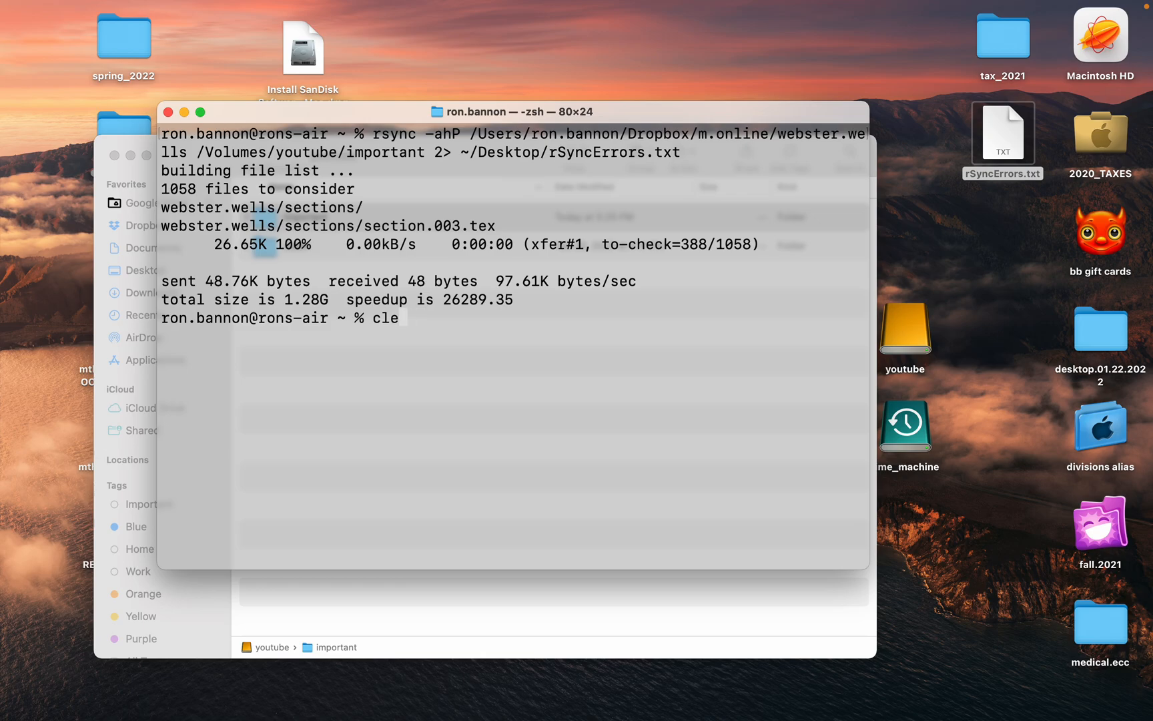
key("Enter")
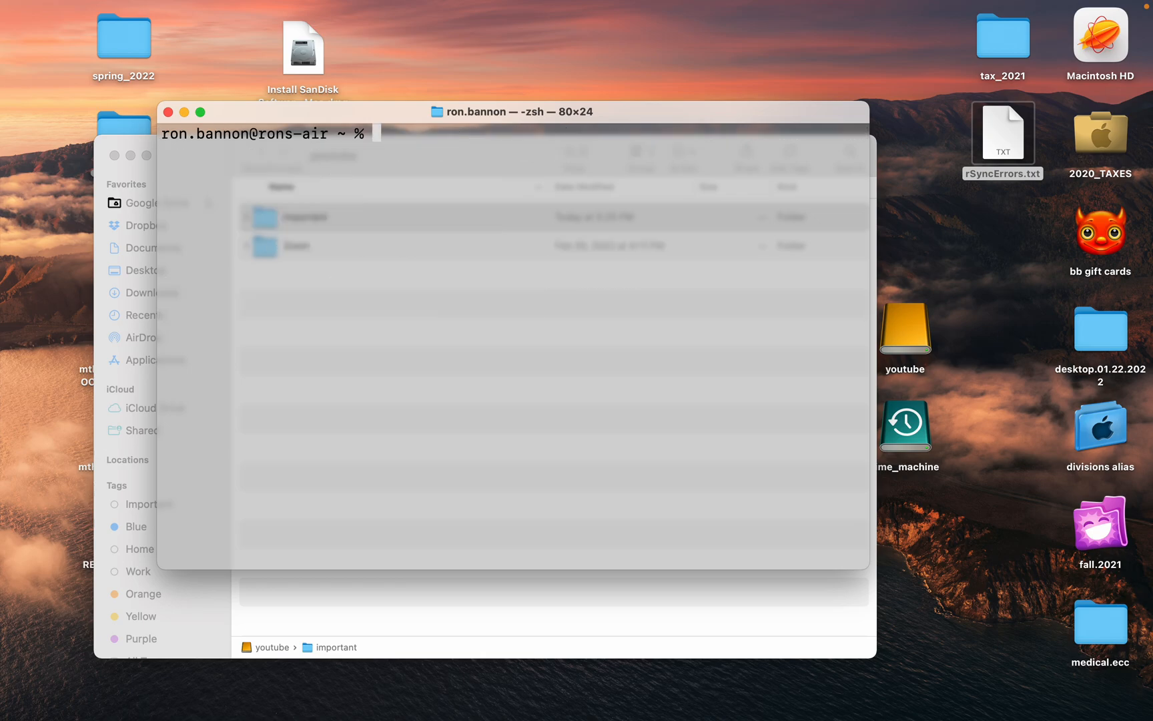
type("m")
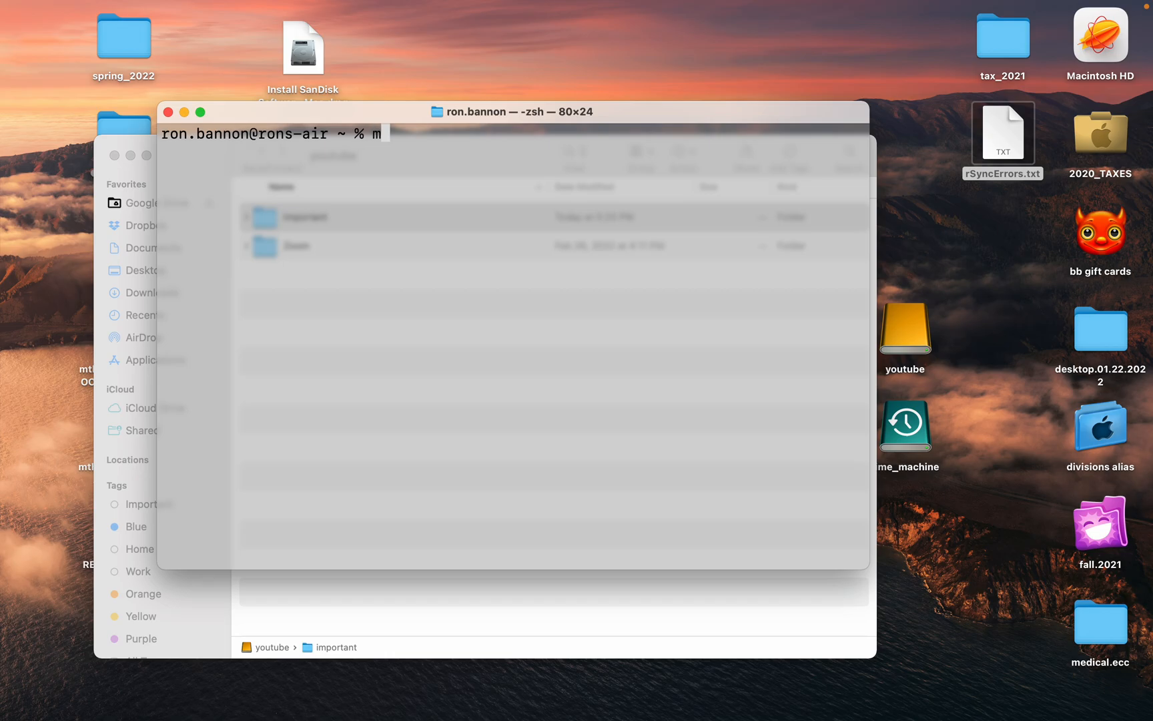
type("an r")
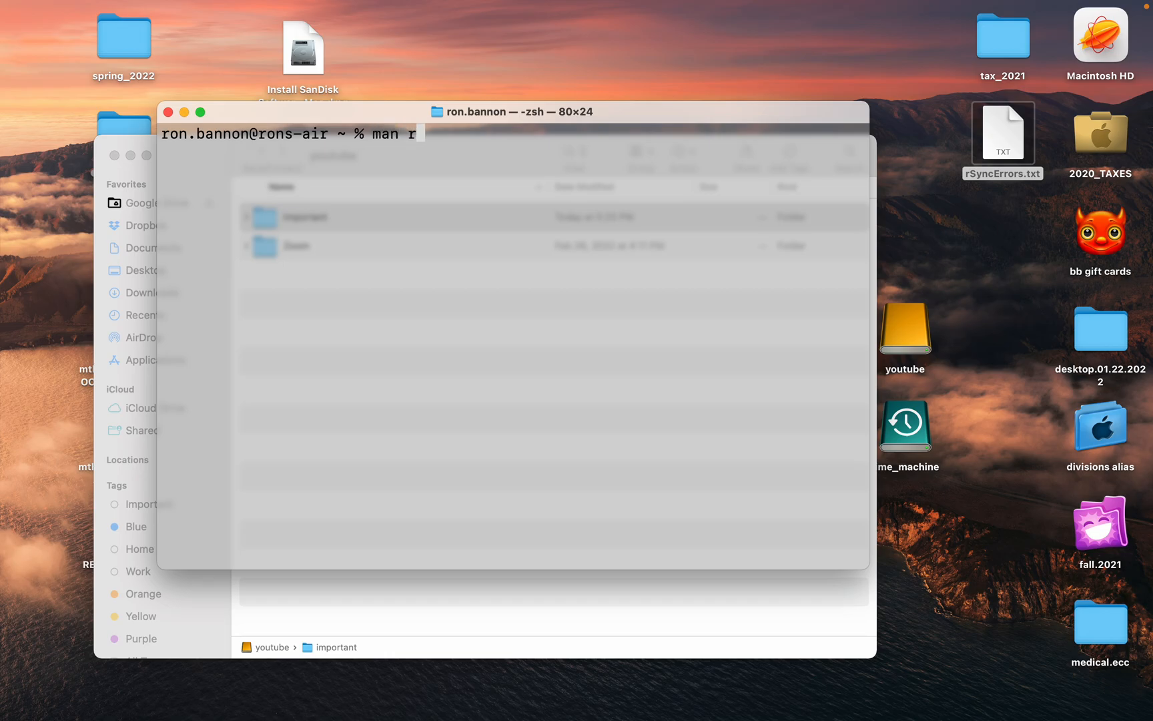
type("syn")
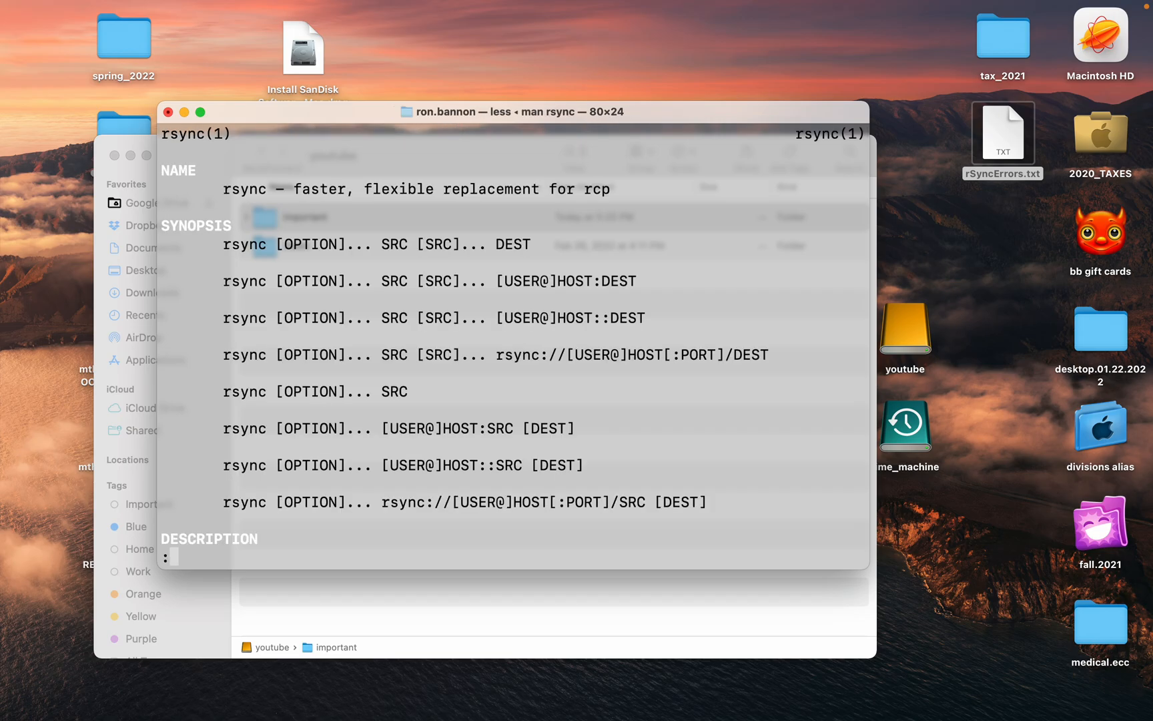
- Scroll the rsync man page past the examples down to the detailed OPTIONS section
scroll("down", 3)
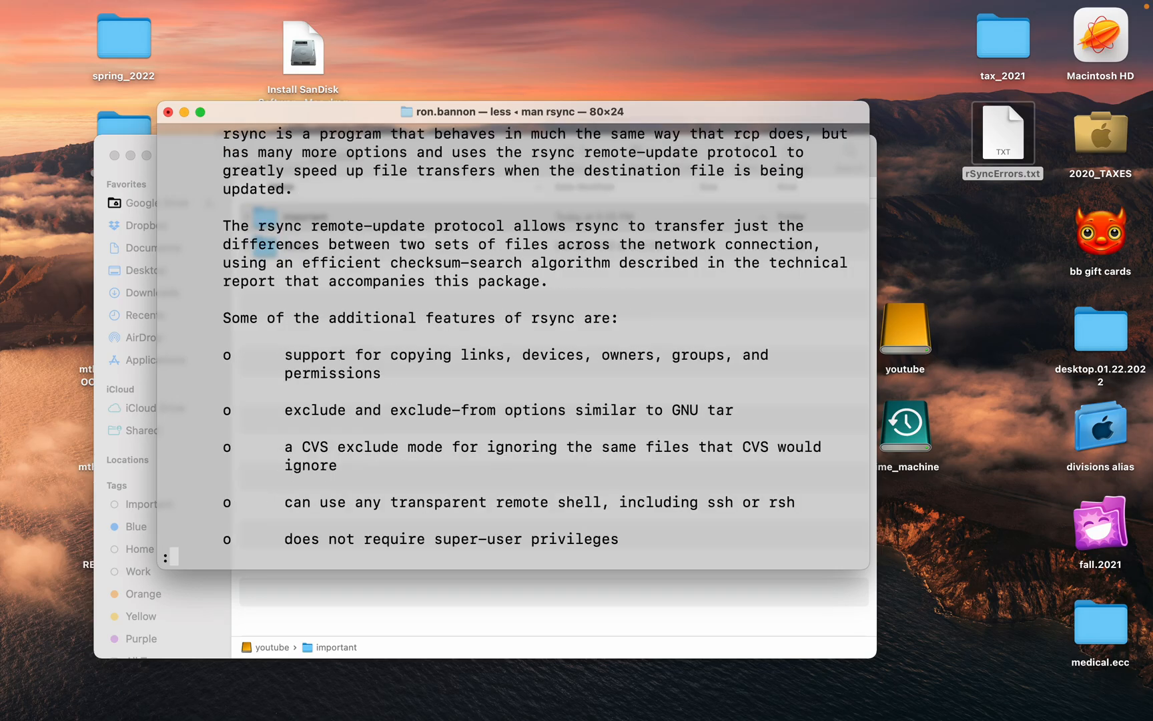
scroll("down", 3)
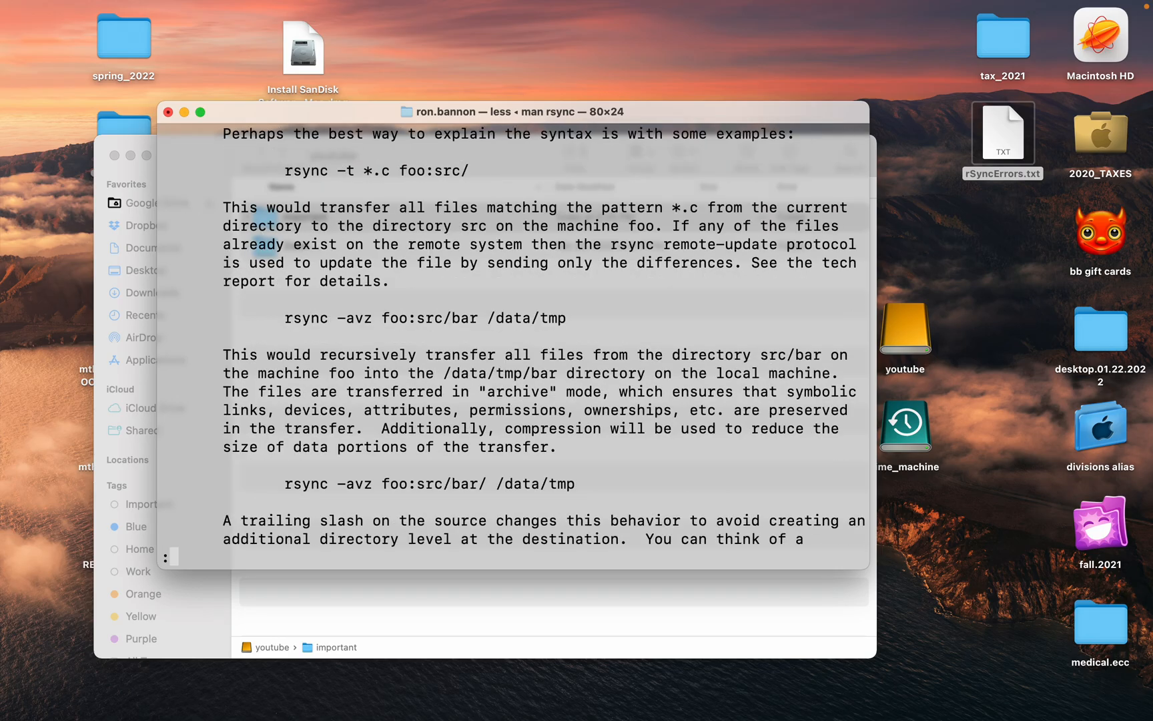
scroll("down", 3)
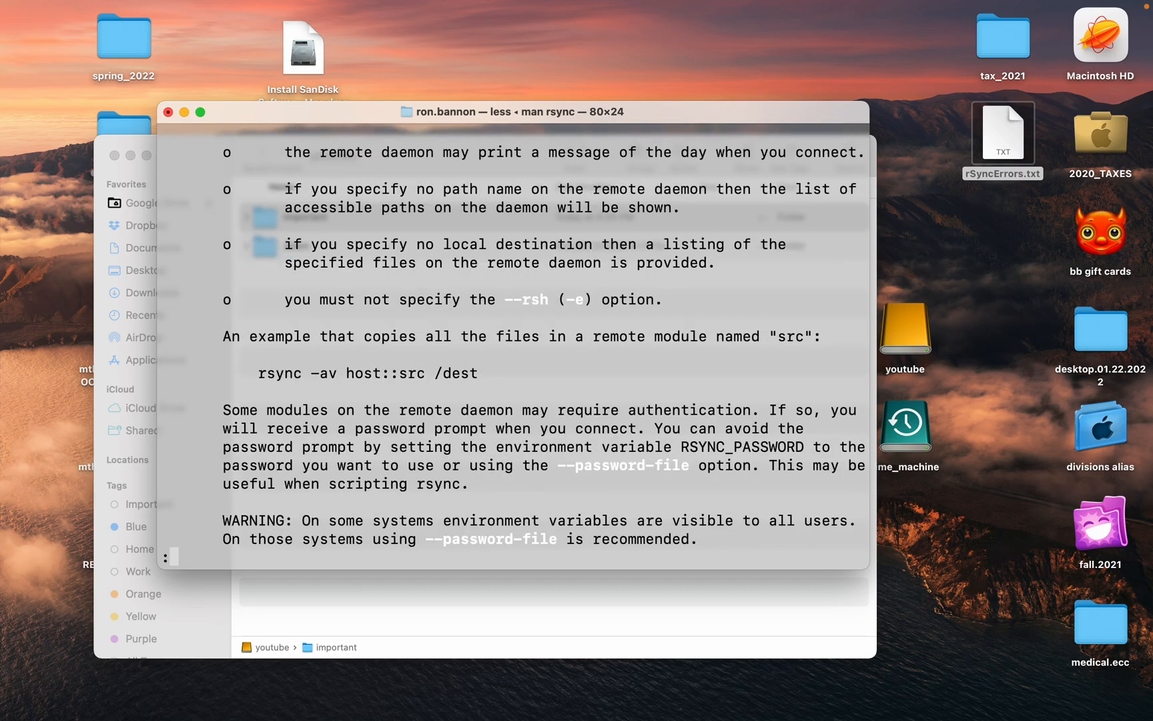
scroll("down", 3)
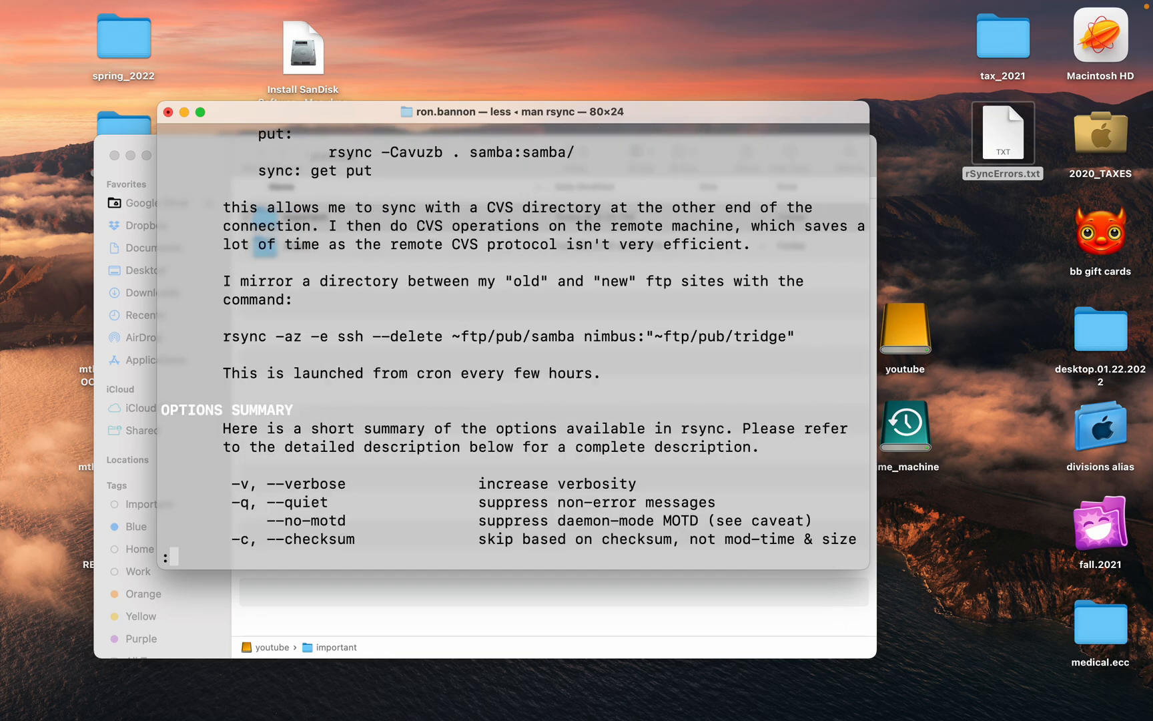
scroll("down", 3)
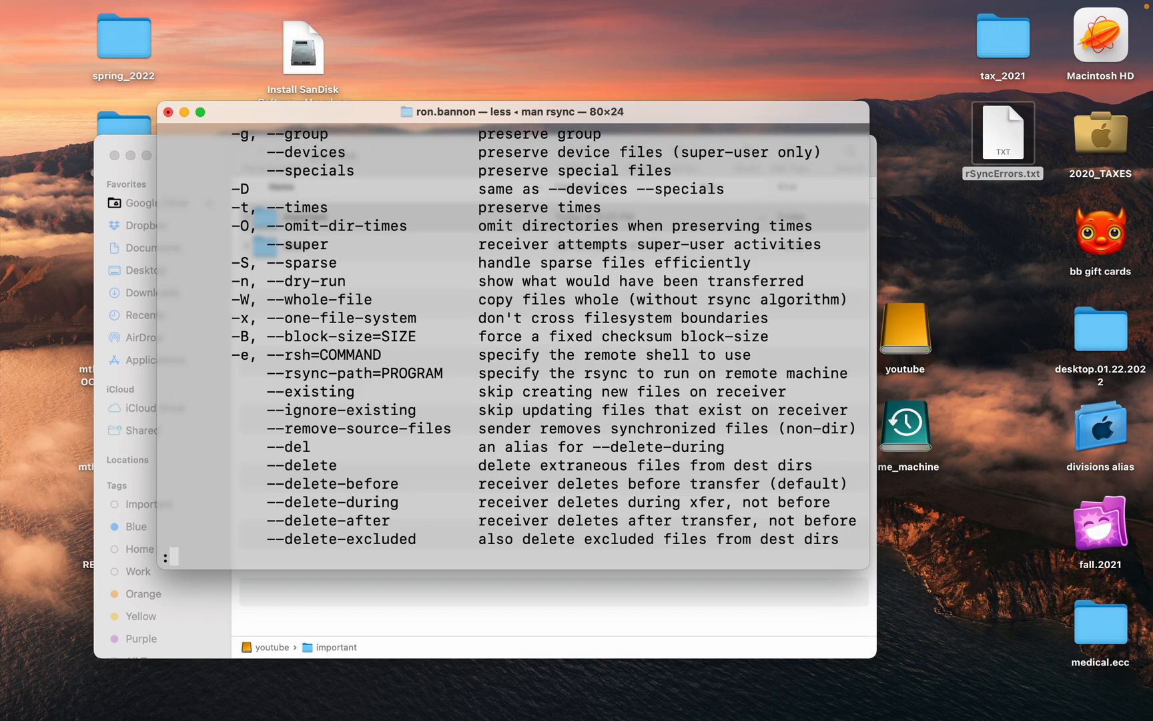
scroll("down", 3)
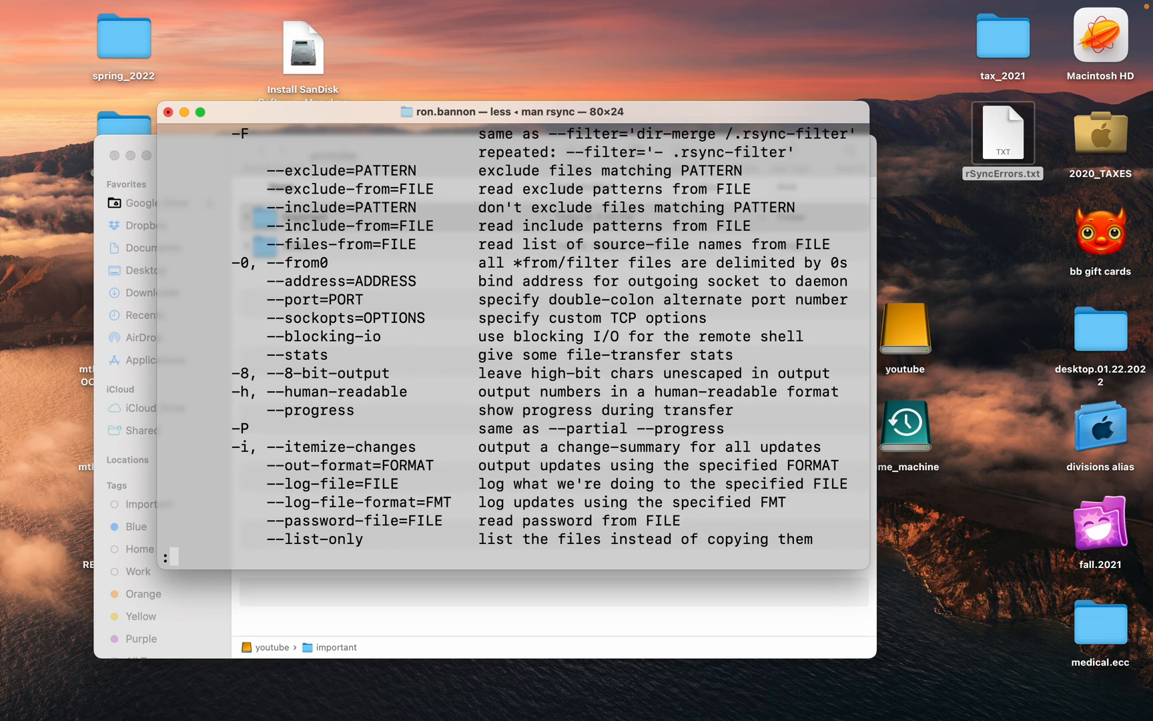
scroll("down", 3)
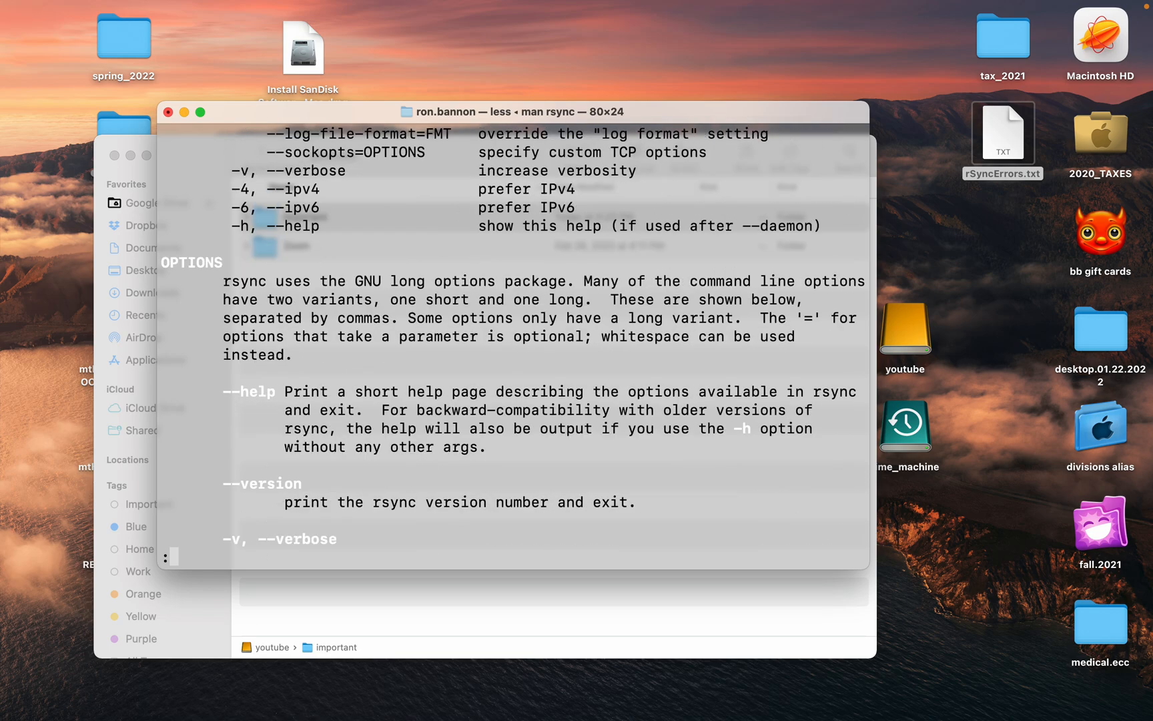